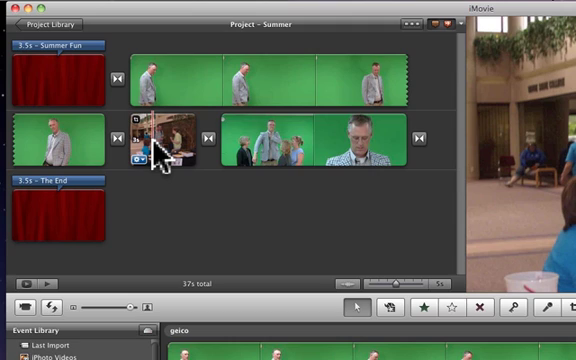
- Bring up the Inspector for the still photo clip to edit its duration
{"action": "double_click", "coordinate": [168, 140]}
{"action": "type", "text": "12"}
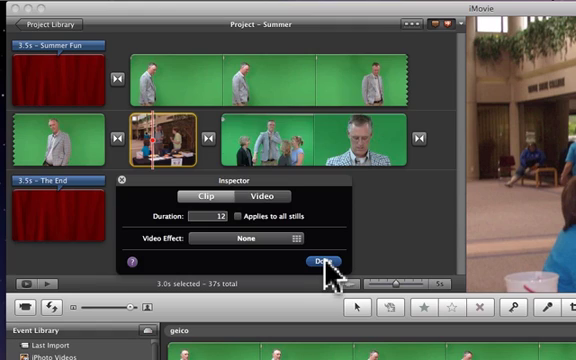
- Confirm the photo's new 20-second duration, then check and confirm it again
{"action": "left_click", "coordinate": [320, 260]}
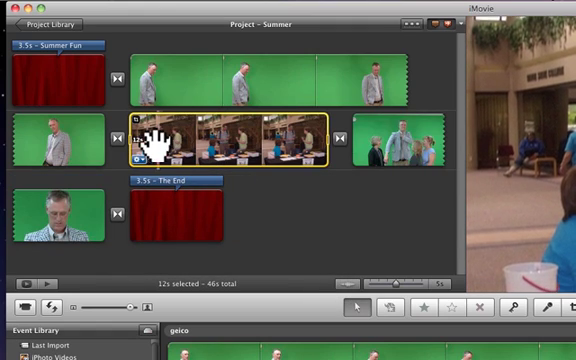
{"action": "mouse_move", "coordinate": [184, 150]}
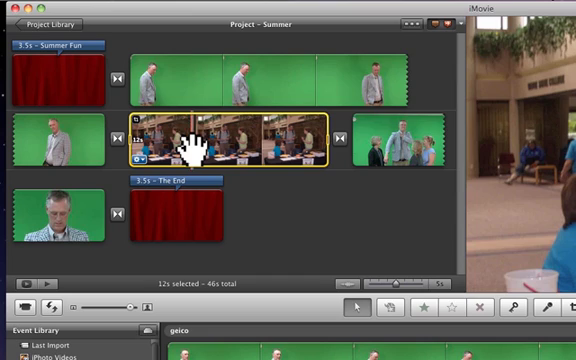
{"action": "mouse_move", "coordinate": [250, 144]}
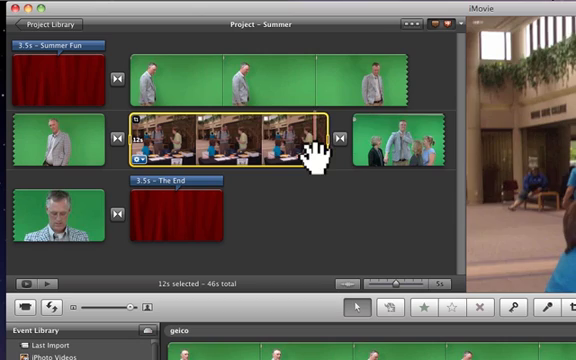
{"action": "mouse_move", "coordinate": [224, 140]}
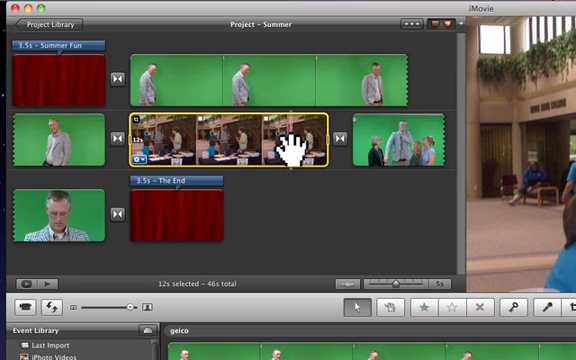
{"action": "mouse_move", "coordinate": [180, 150]}
{"action": "type", "text": "20"}
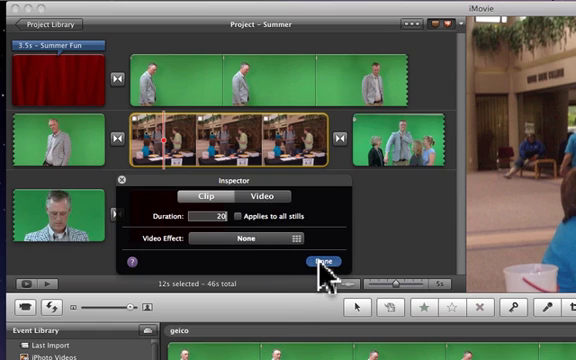
{"action": "left_click", "coordinate": [320, 258]}
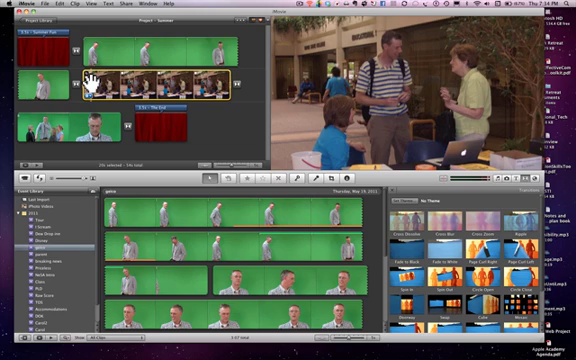
- Start the Voiceover recorder to narrate over the still photo
{"action": "left_click", "coordinate": [180, 124]}
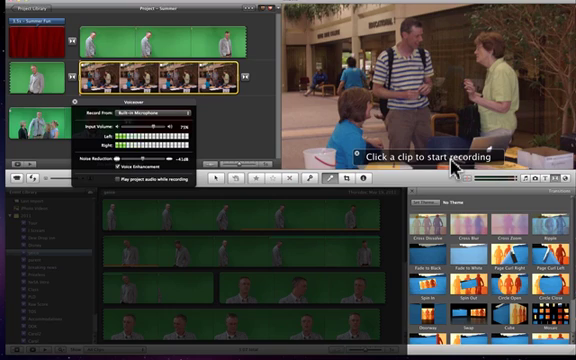
{"action": "mouse_move", "coordinate": [330, 128]}
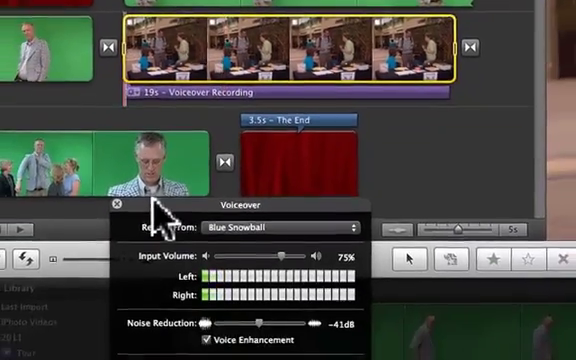
- Close the Voiceover recorder, leaving the 19-second purple recording under the photo
{"action": "left_click", "coordinate": [112, 204]}
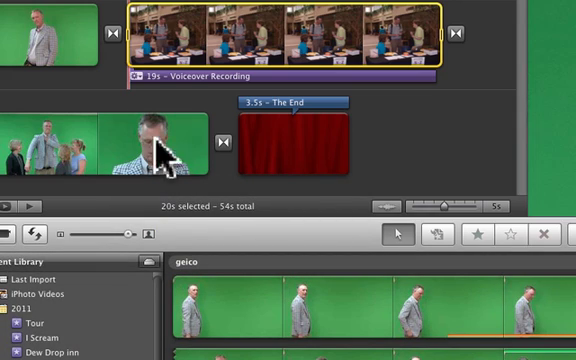
{"action": "mouse_move", "coordinate": [124, 104]}
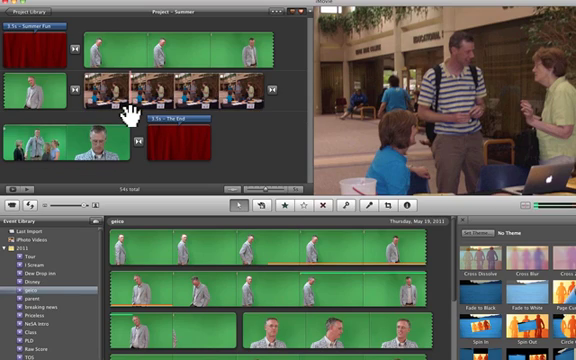
- Reveal Undo Remove Voiceover in the Edit menu
{"action": "left_click", "coordinate": [68, 8]}
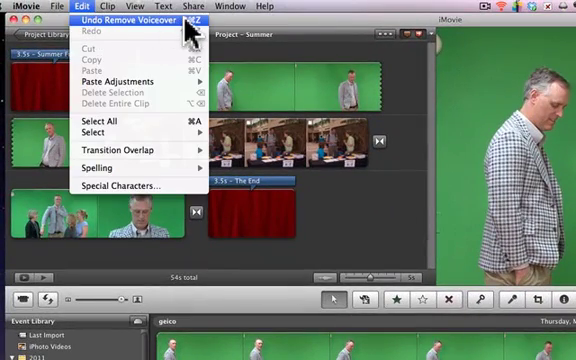
{"action": "mouse_move", "coordinate": [262, 78]}
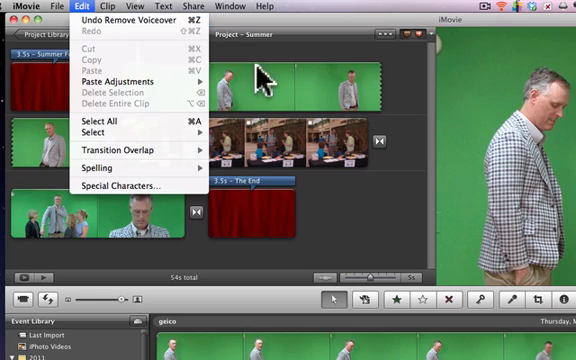